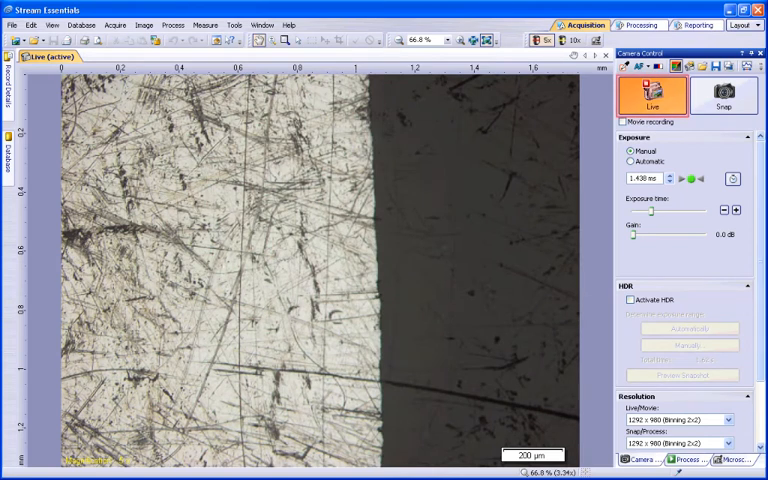
# Activate HDR in the Camera Control panel for the live view of the metal sample.
pyautogui.click(630, 152)
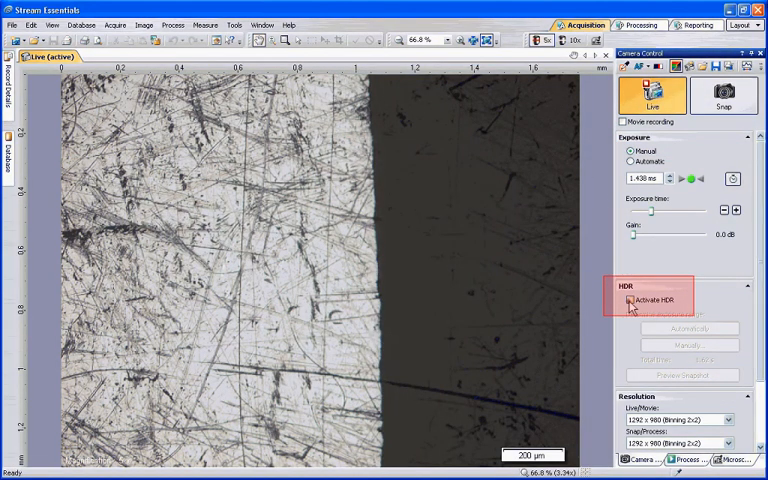
pyautogui.click(624, 300)
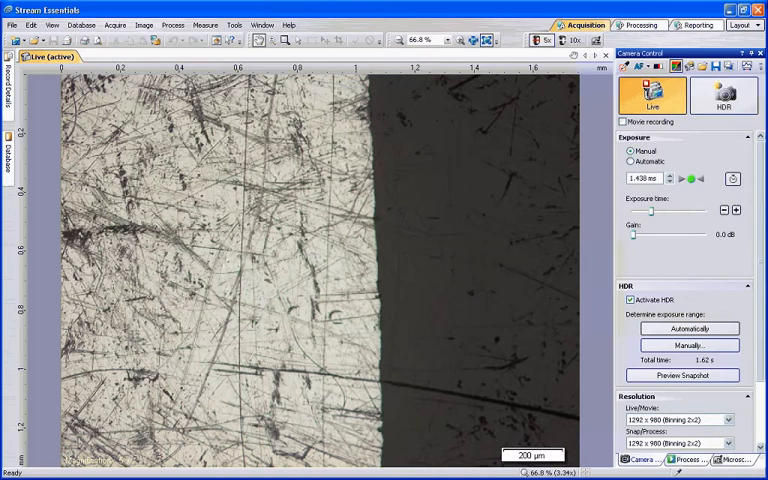
# Determine the HDR exposure range automatically, giving about 1.36 s total acquisition time.
pyautogui.click(688, 328)
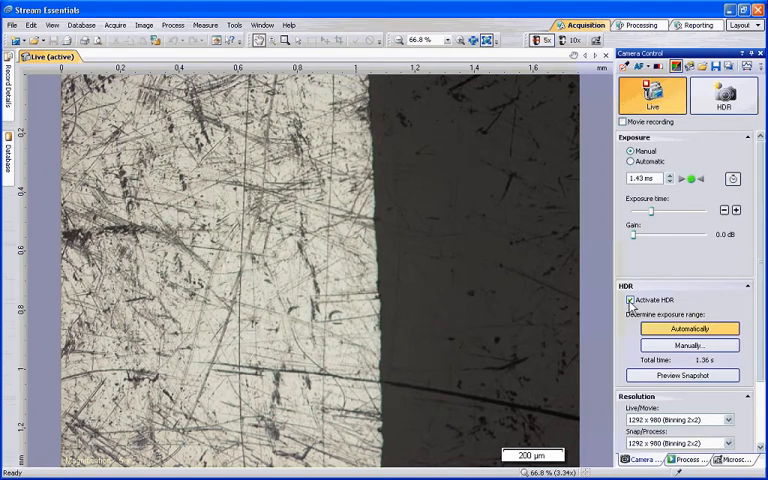
pyautogui.click(688, 328)
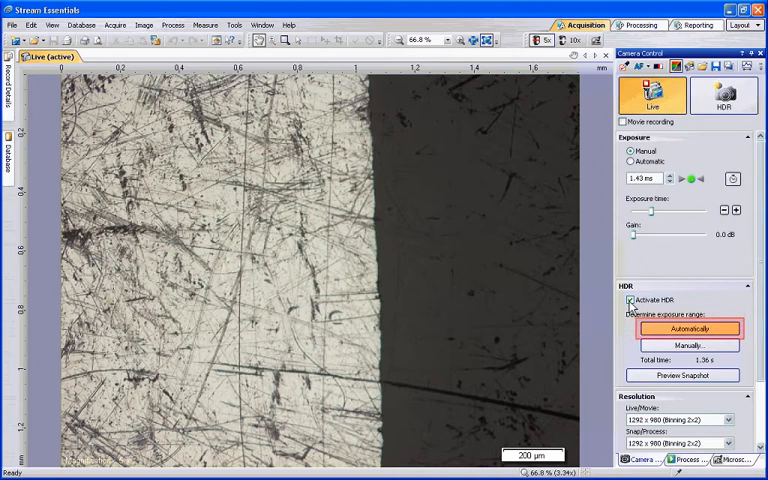
pyautogui.click(688, 328)
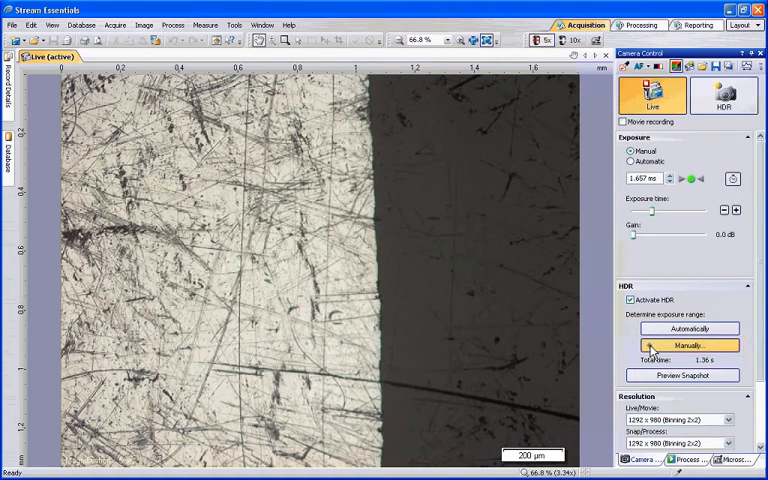
# Switch to manual range and confirm a shorter exposure showing detail in the bright areas.
pyautogui.click(688, 344)
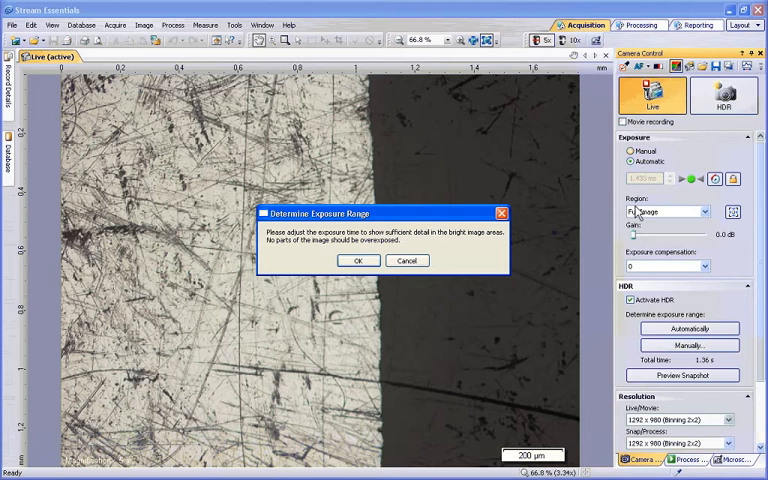
pyautogui.click(632, 152)
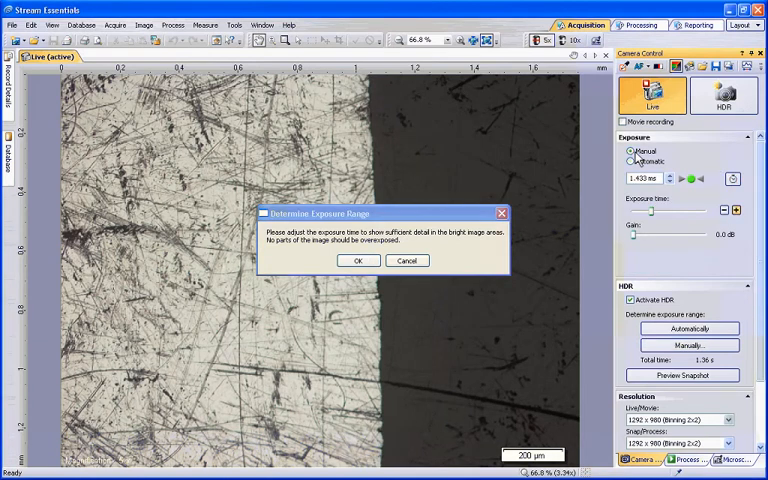
pyautogui.click(736, 210)
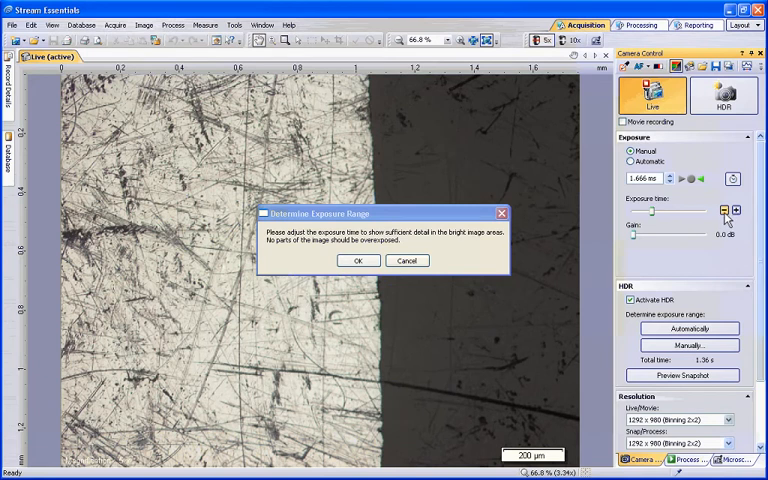
pyautogui.click(720, 212)
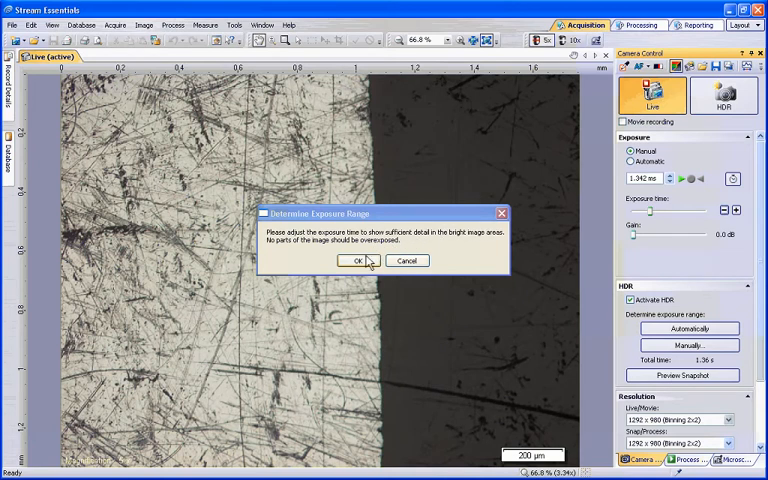
pyautogui.click(362, 260)
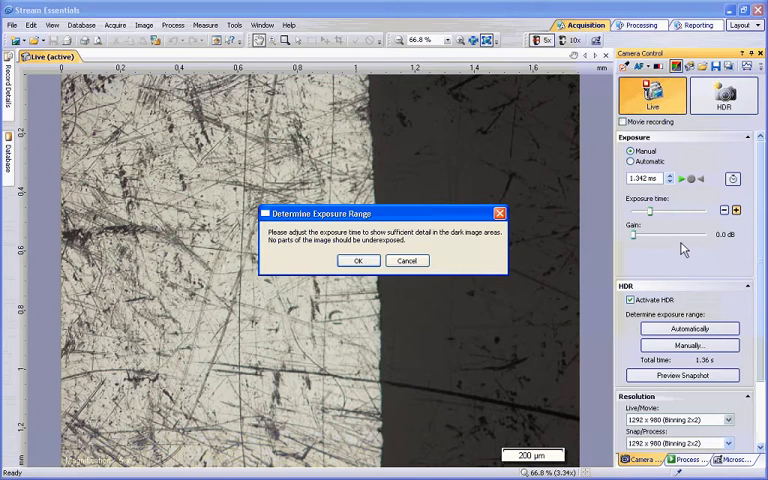
# Lengthen the exposure to show detail in the dark areas and confirm it.
pyautogui.click(736, 210)
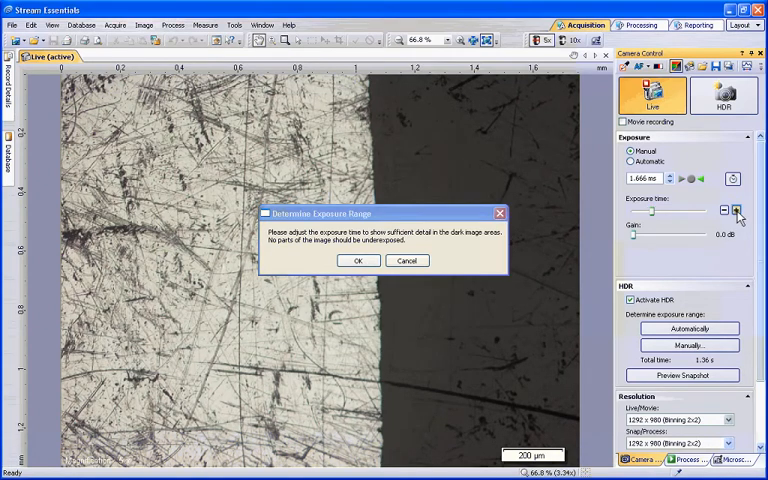
pyautogui.click(736, 212)
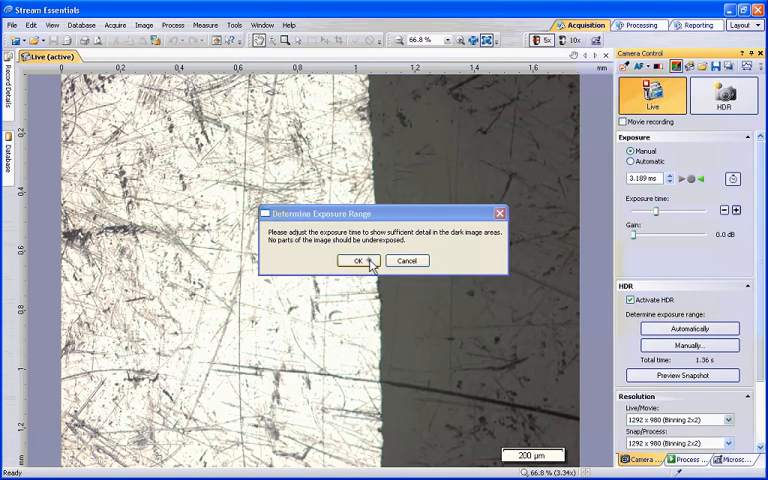
pyautogui.click(360, 260)
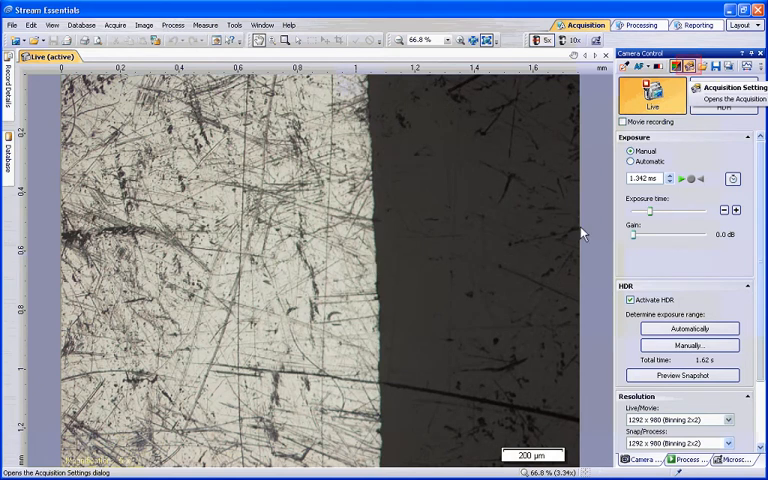
# Show the HDR page of the Acquisition Settings with the output rendering list expanded.
pyautogui.click(688, 66)
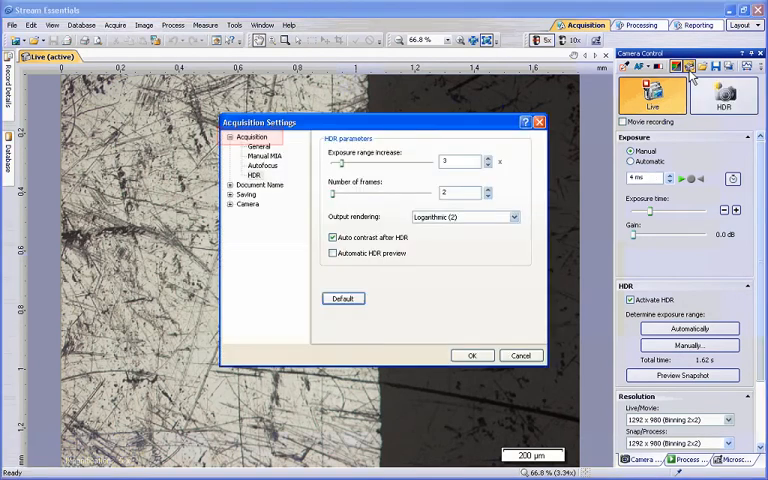
pyautogui.click(256, 174)
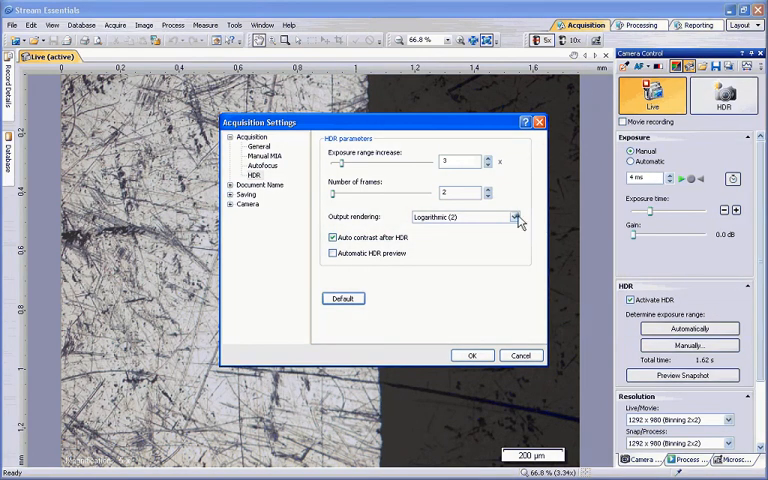
pyautogui.click(516, 216)
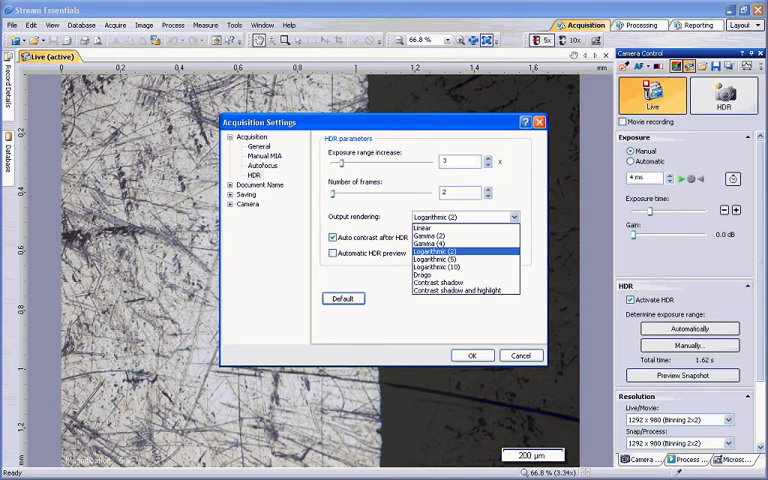
pyautogui.click(660, 180)
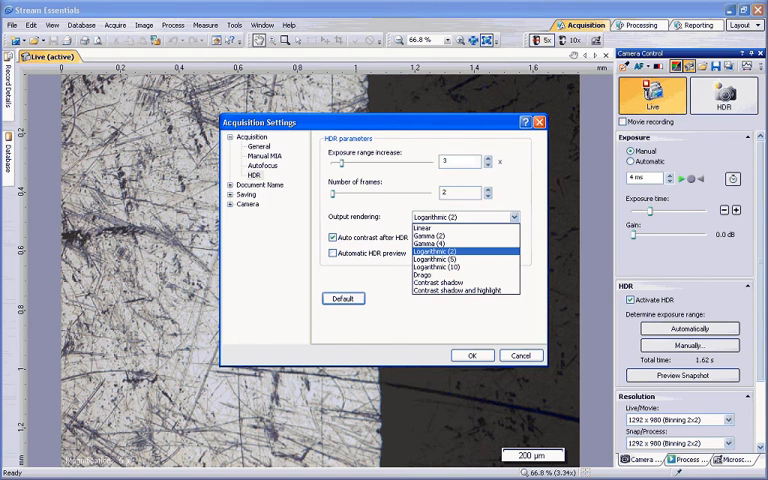
# Keep Logarithmic (2) output rendering, review the HDR parameters, and confirm the settings.
pyautogui.click(464, 246)
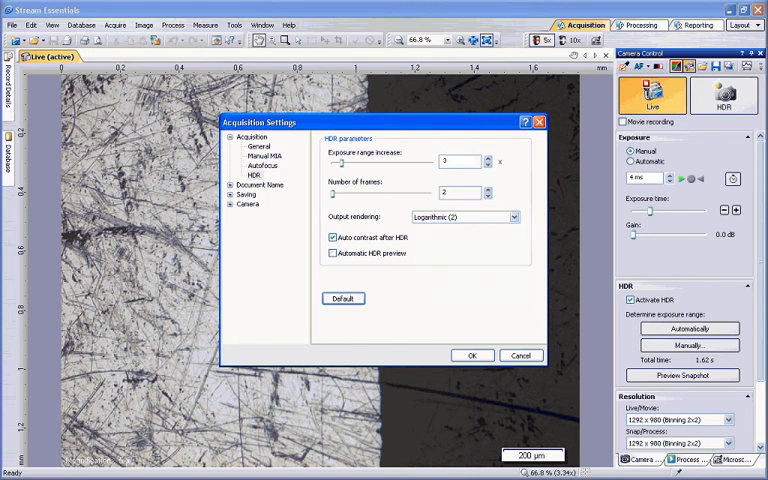
pyautogui.click(332, 236)
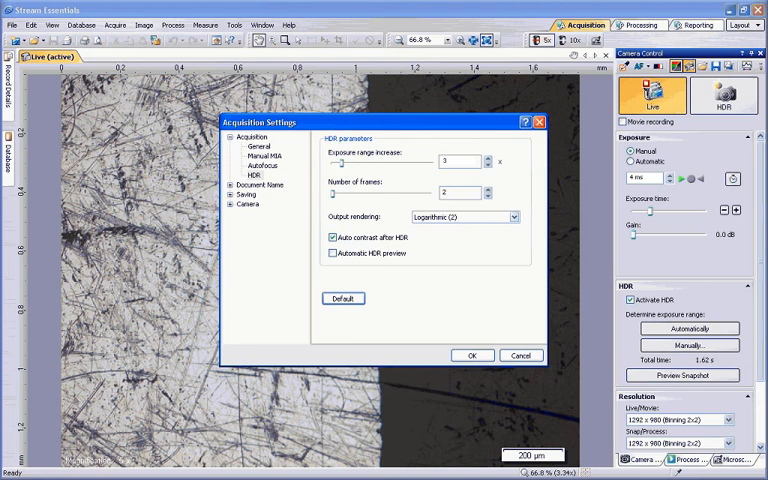
pyautogui.click(332, 252)
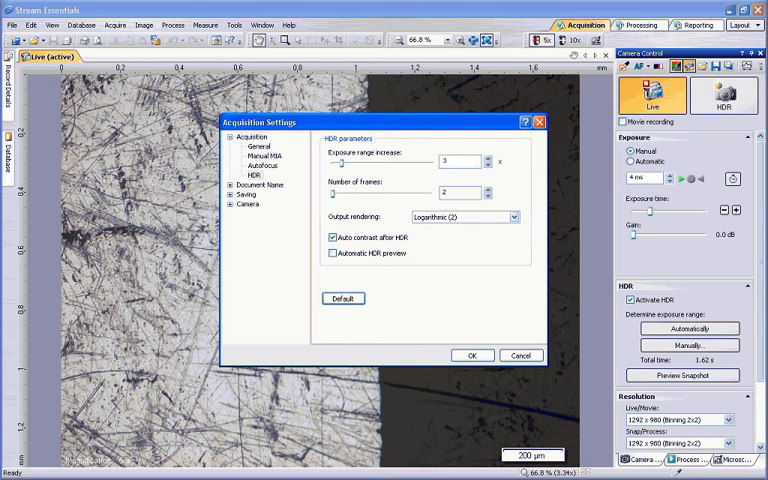
pyautogui.click(472, 356)
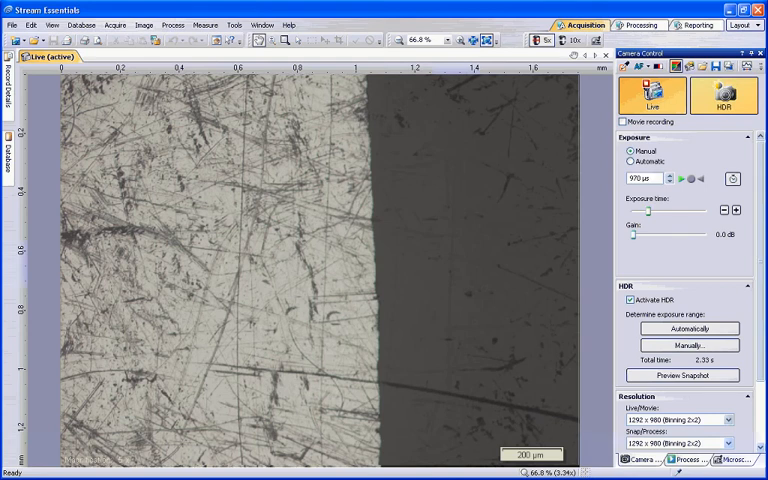
# Snap the HDR image of the metal sample as a new image document.
pyautogui.click(720, 98)
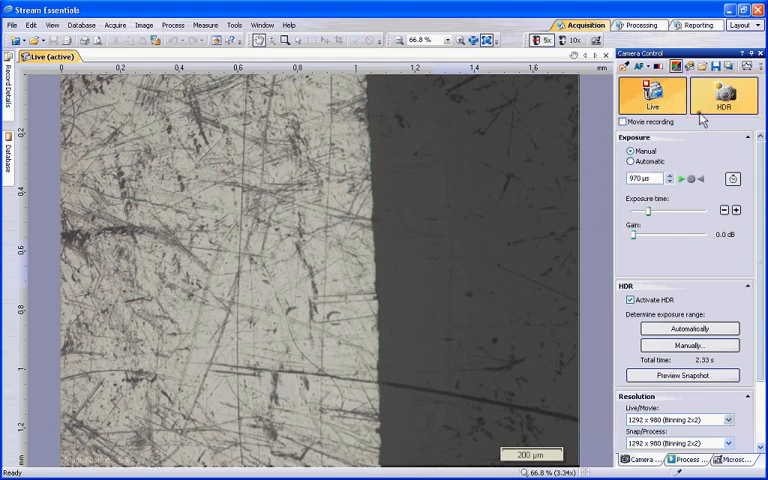
pyautogui.click(722, 96)
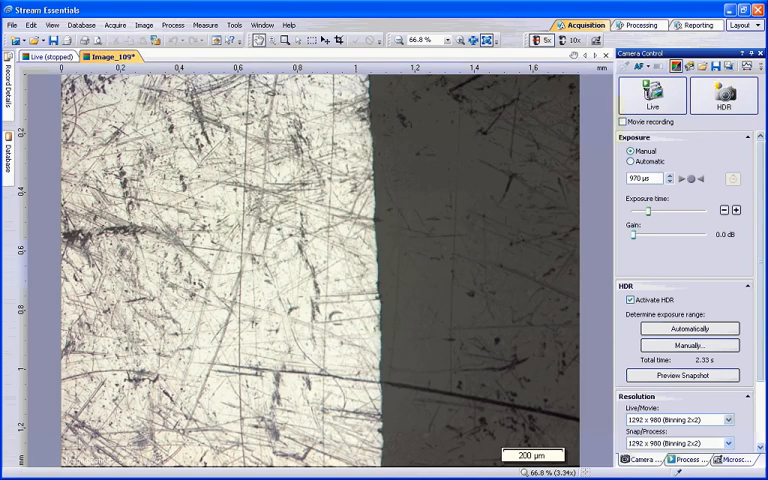